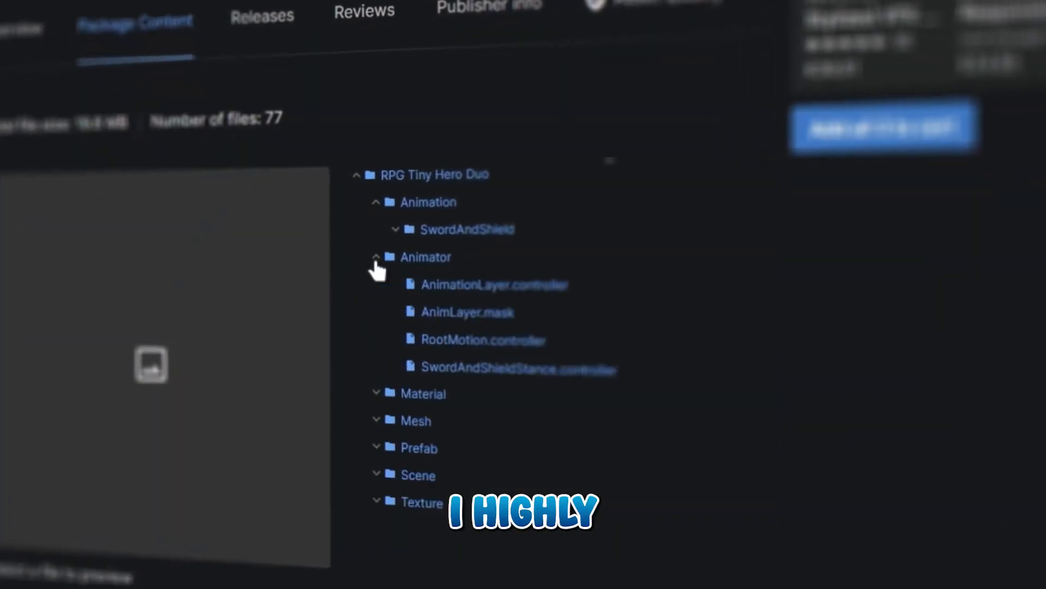
# Scroll down the RPG Tiny Hero Duo package contents to view its folders.
pyautogui.scroll(-3)
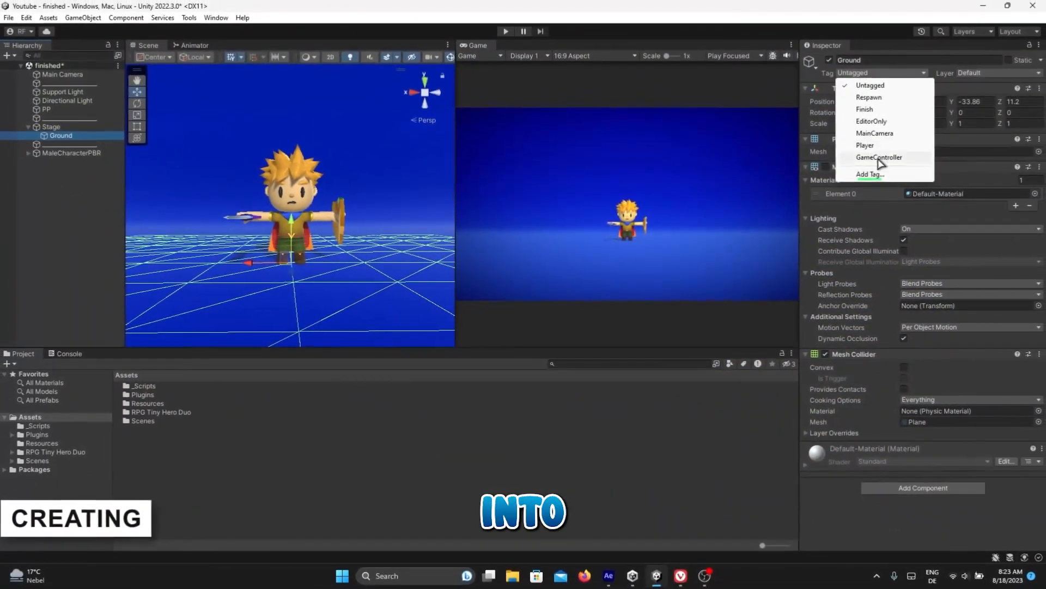
# Select the MaleCharacterPBR hero in the Hierarchy to edit its components.
pyautogui.click(869, 174)
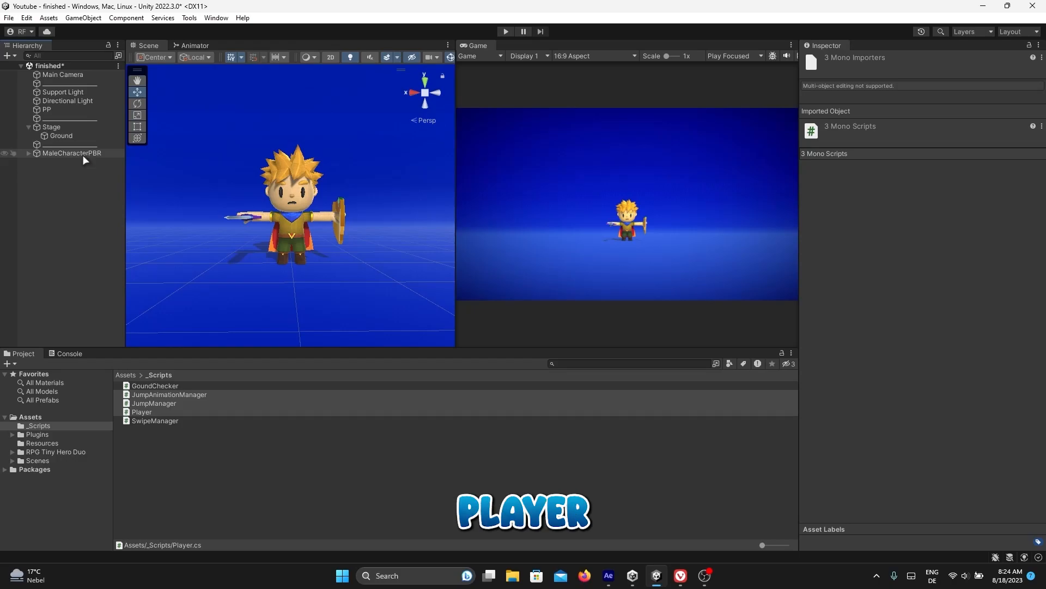
pyautogui.click(71, 153)
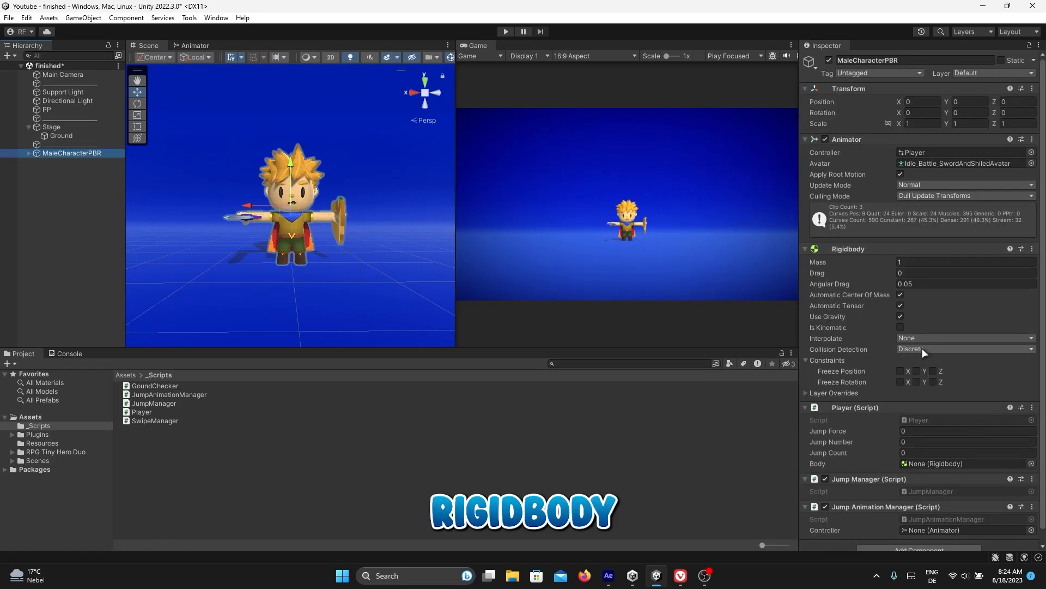
# Set the hero's collision detection to Continuous and fit the capsule collider to its body.
pyautogui.click(963, 347)
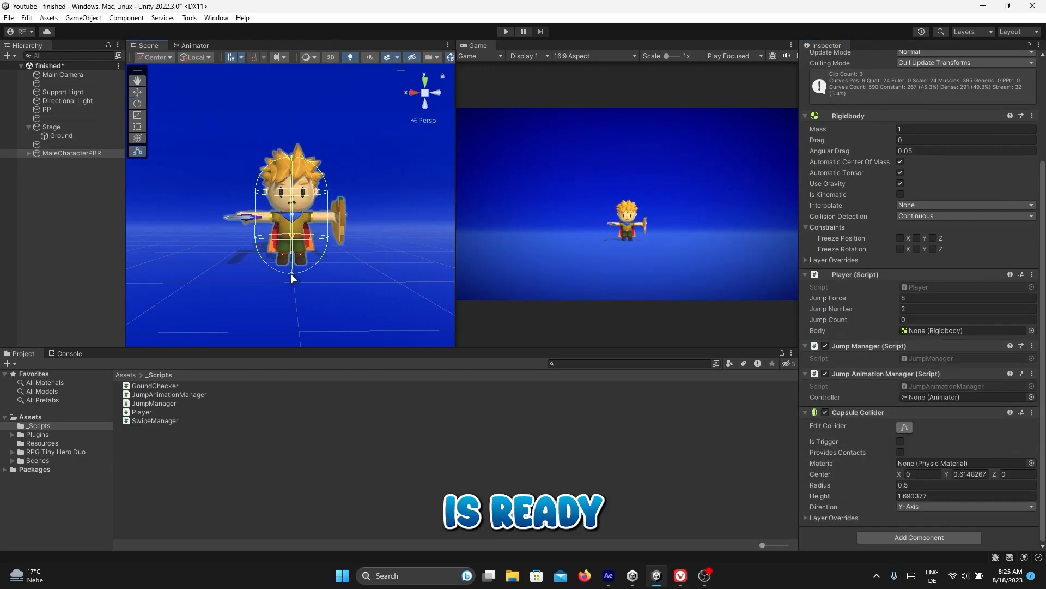
pyautogui.moveTo(903, 484); pyautogui.dragTo(888, 484)
pyautogui.write('ri')
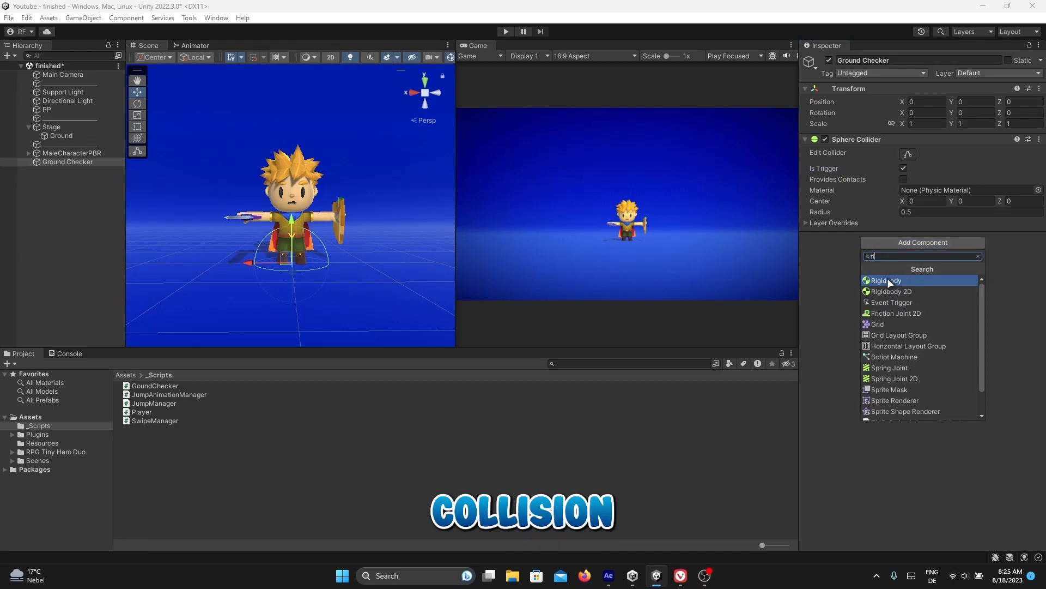
# Add a Rigidbody to Ground Checker and set its collision detection to Continuous.
pyautogui.click(884, 280)
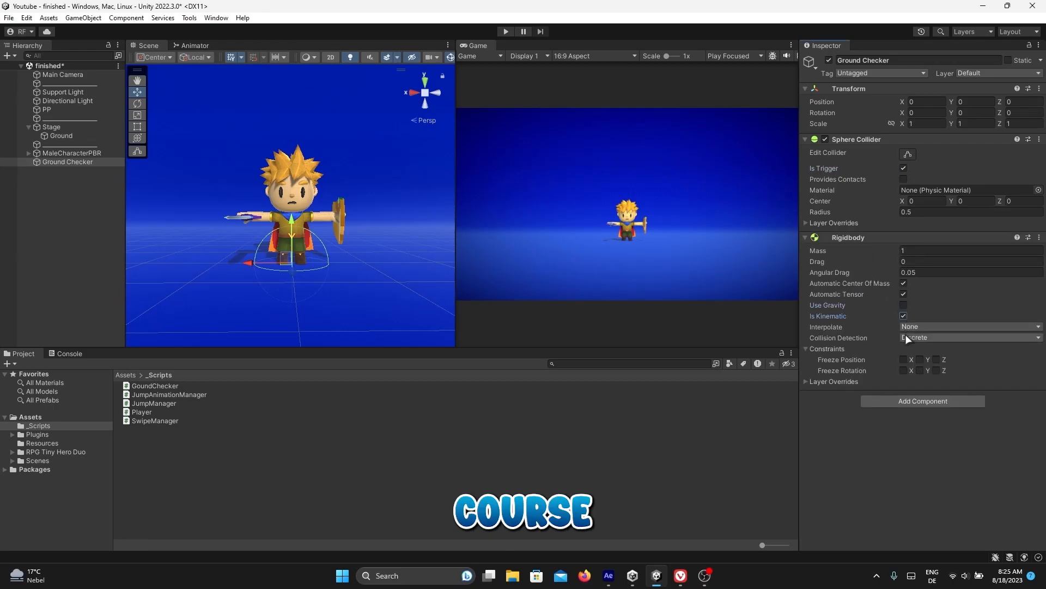
pyautogui.click(968, 337)
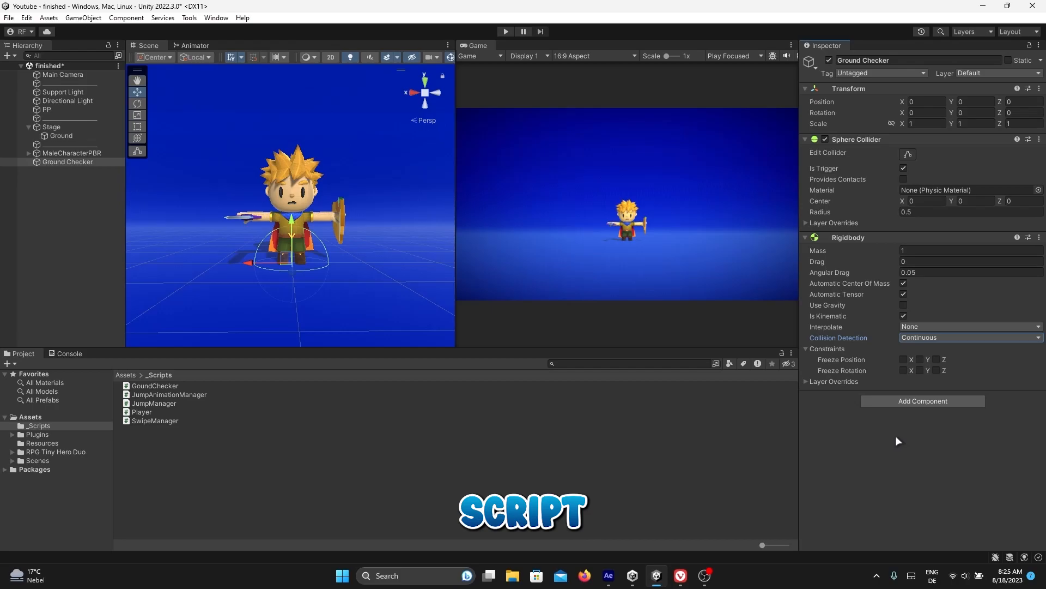